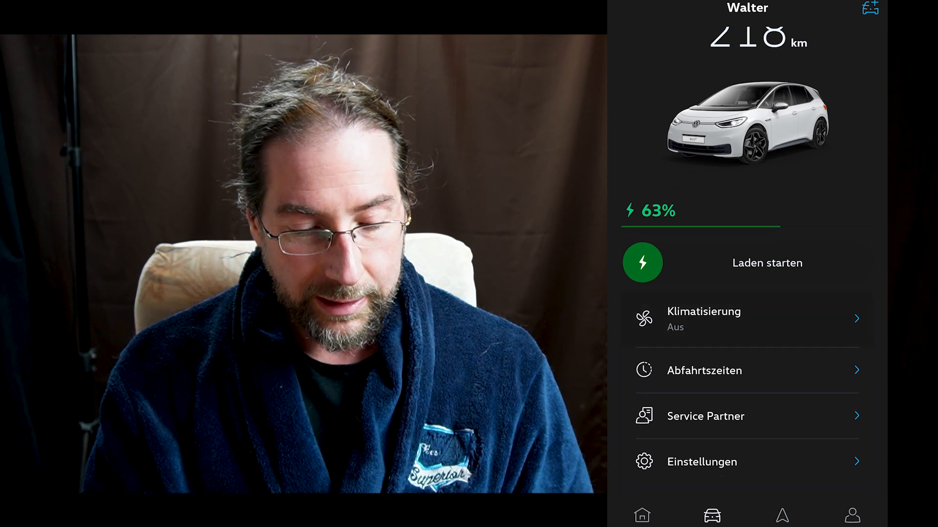
Step: Glance at the climate temperature panel, then view the 06:30 and 06:40 departure timers
click(704, 319)
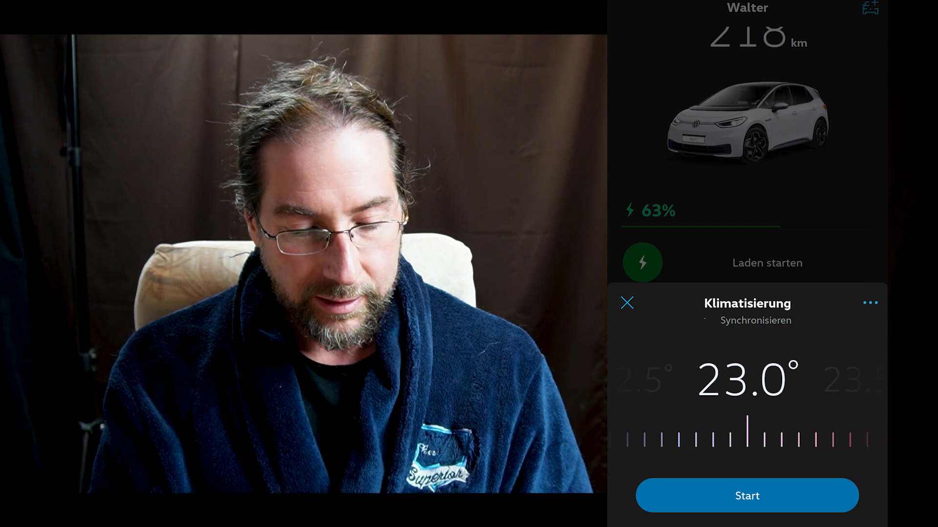
click(627, 303)
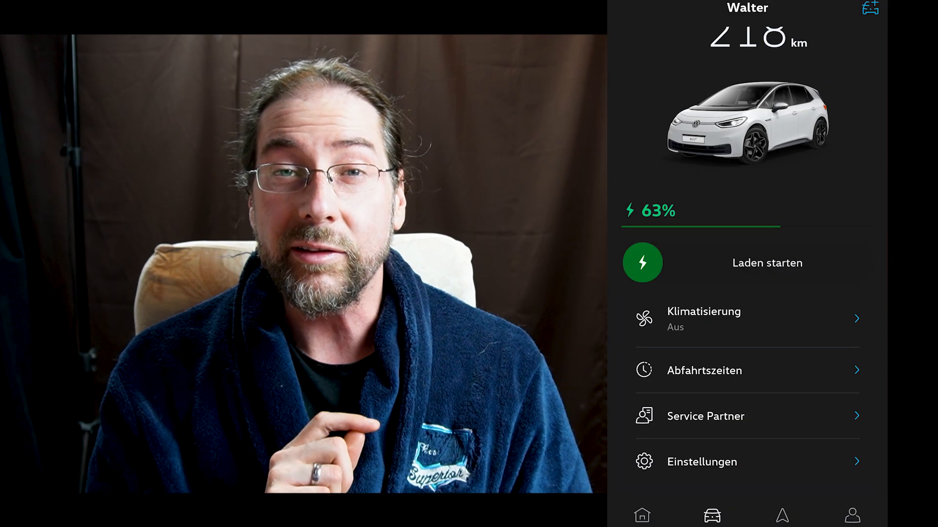
click(704, 371)
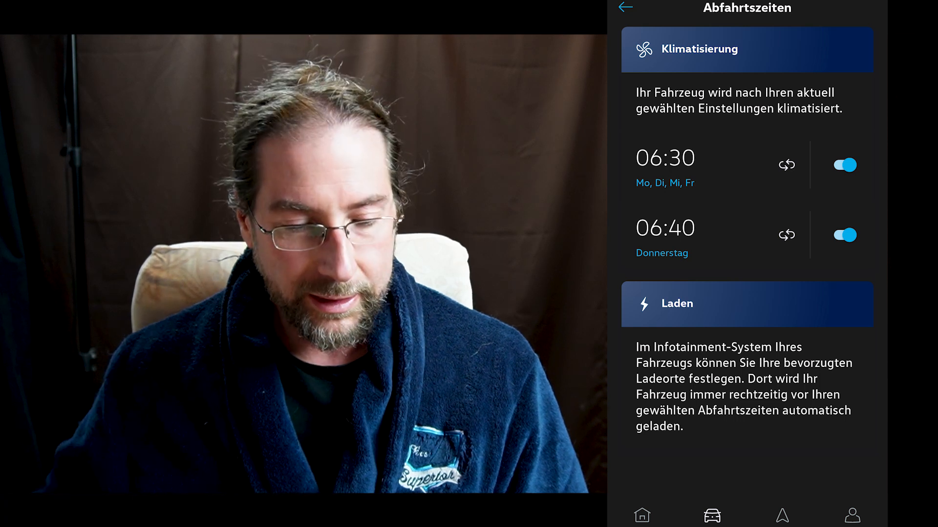
click(625, 7)
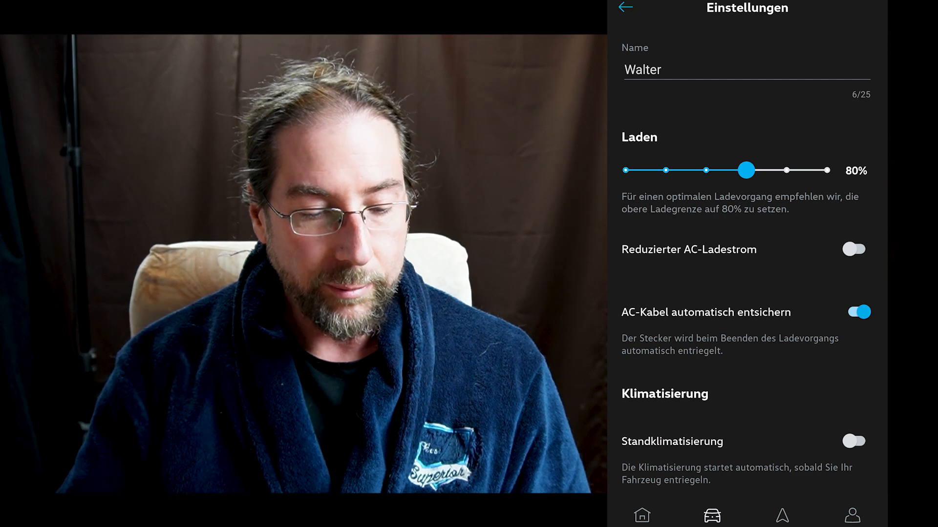
Step: Scroll down Einstellungen past the charging and climate options toward Zonen
scroll(down, 3)
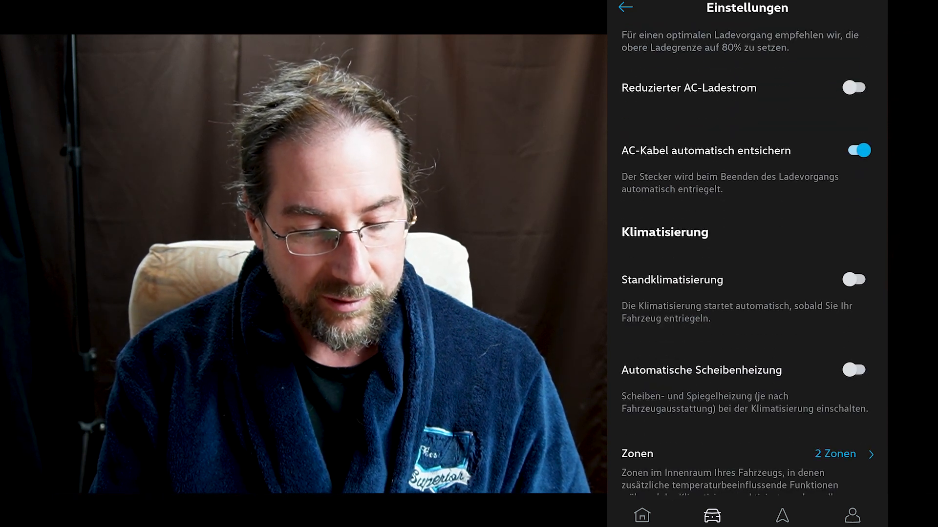
scroll(down, 3)
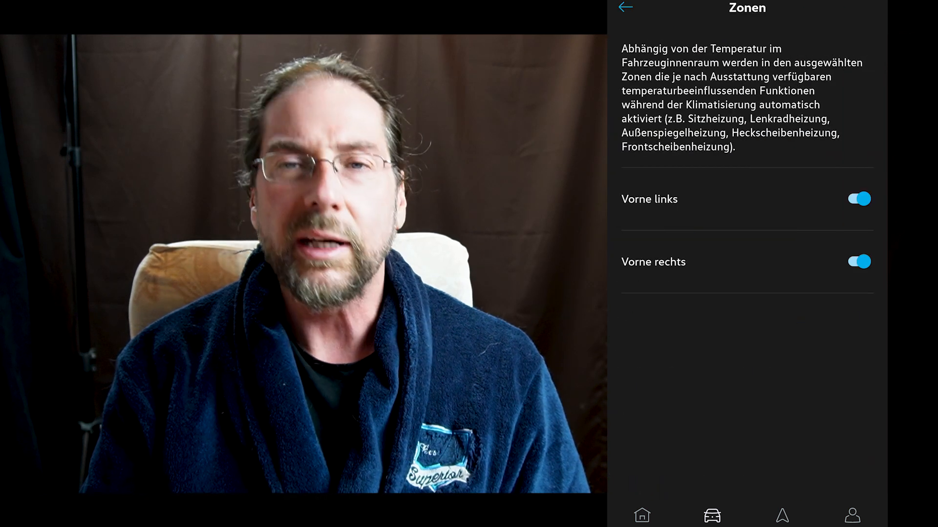
Step: Return to Einstellungen, view the Ladevorgänge charging history, then go to the Home tab
click(626, 7)
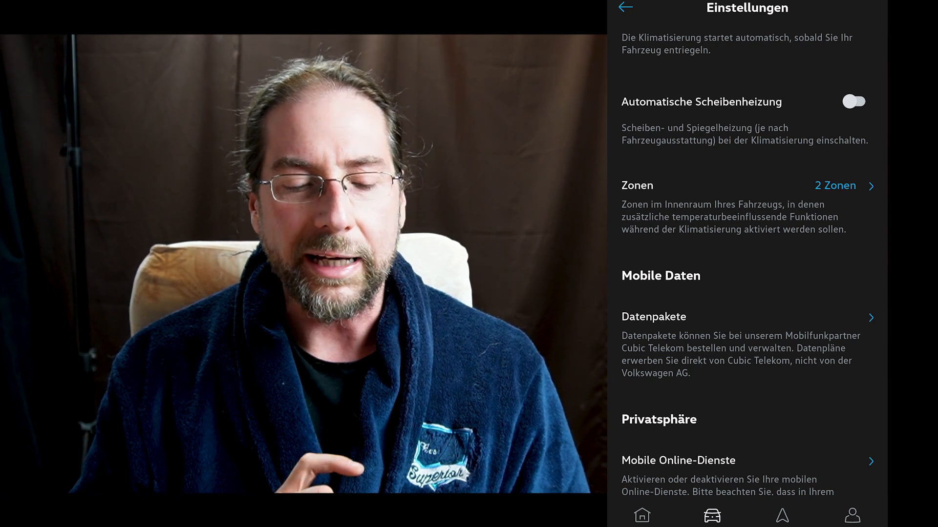
click(625, 6)
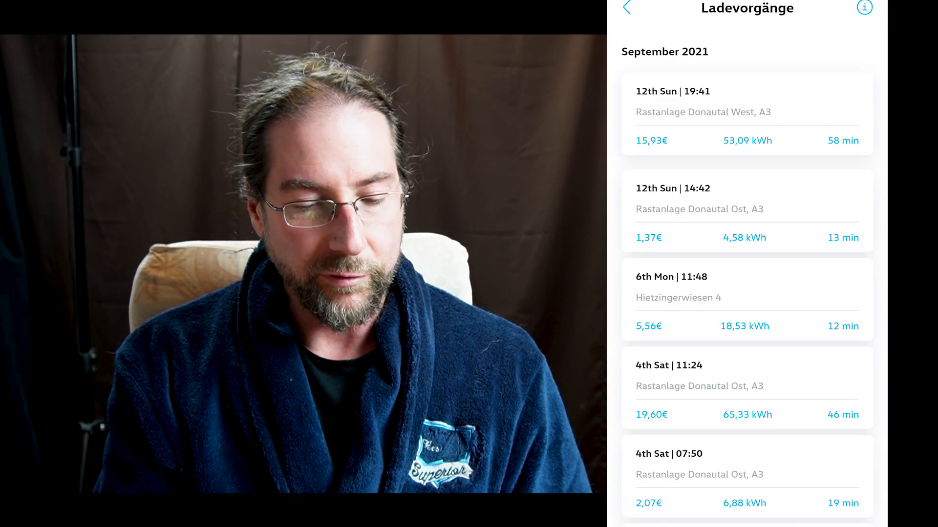
click(628, 11)
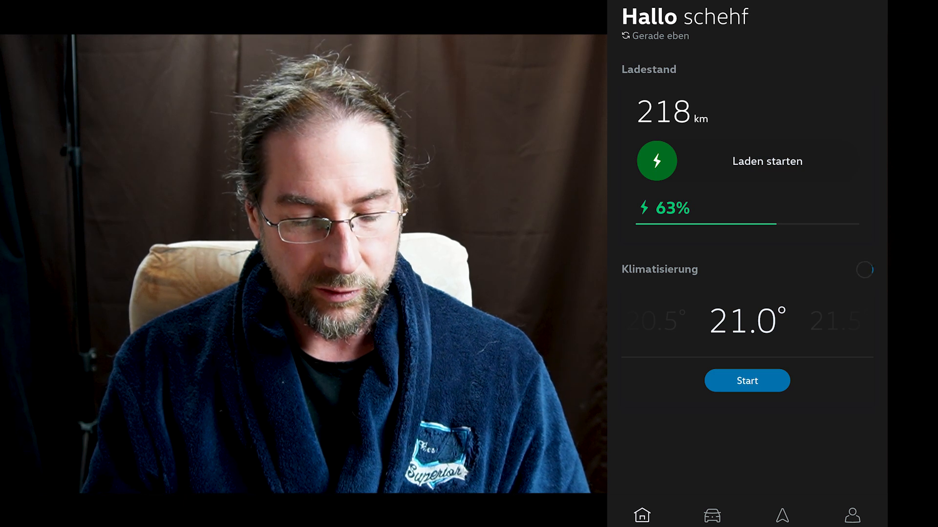